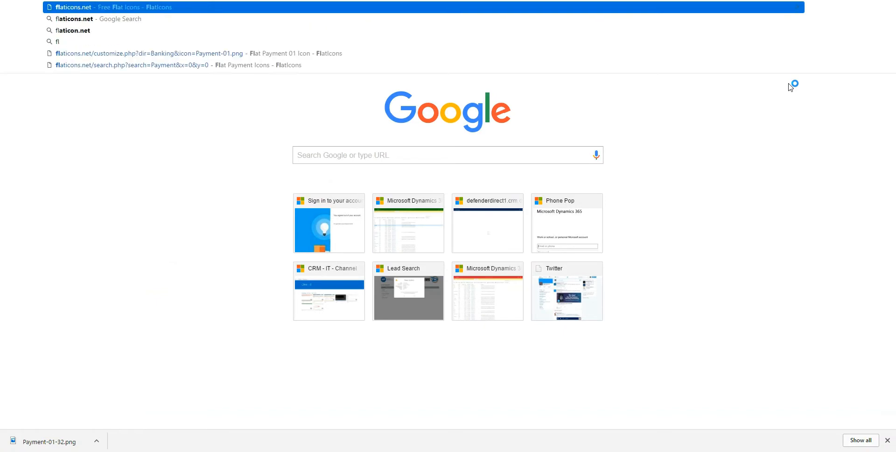
Search the FlatIcons.net catalogue for money, then payment, to reach the Payment 01 icon
click(75, 6)
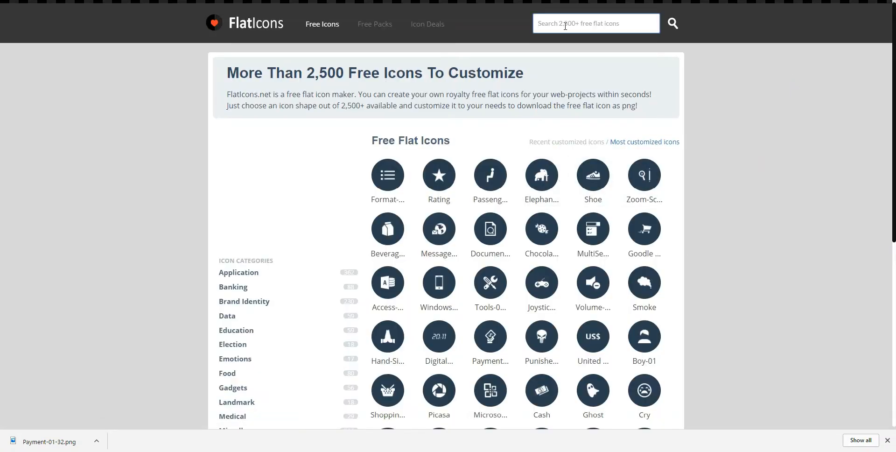
click(594, 24)
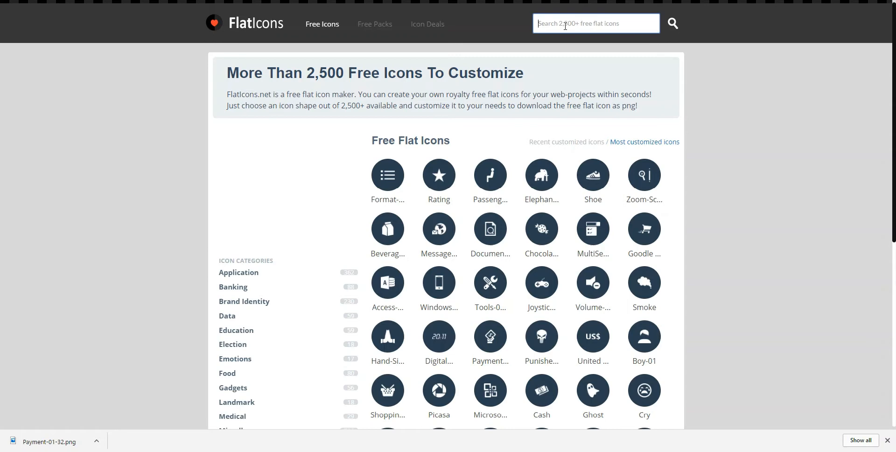
text(money)
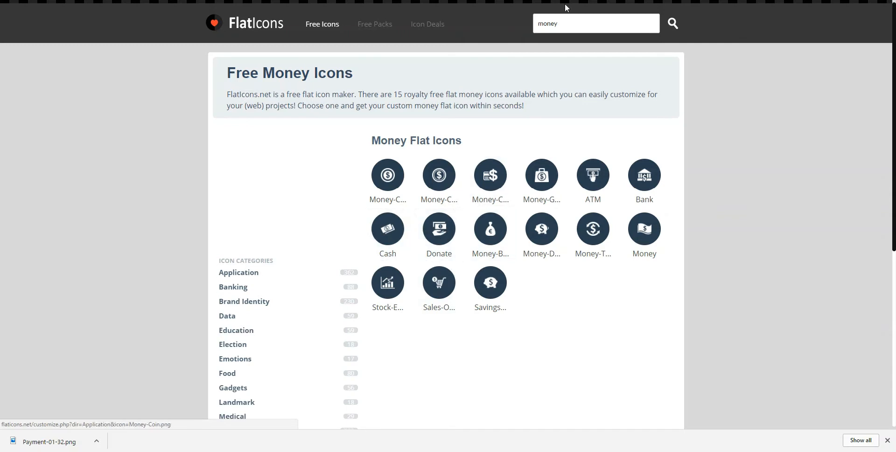
text(payme)
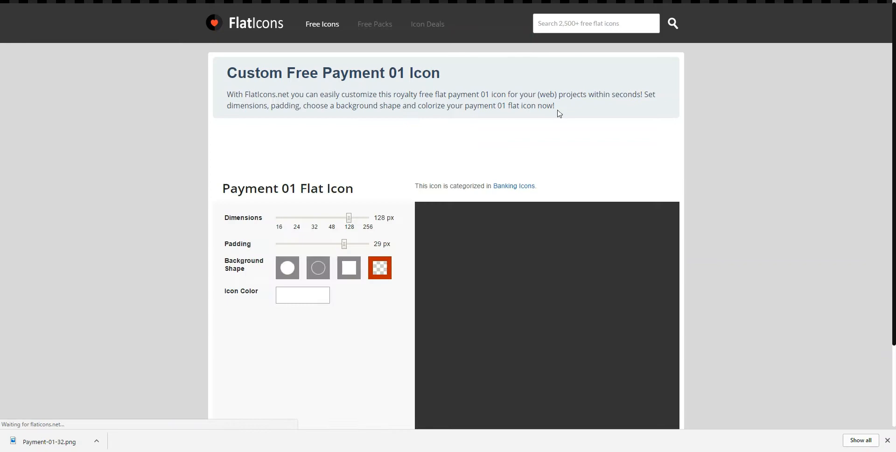
Adjust the Dimensions and Padding sliders to size the white Payment 01 icon with minimal padding
scroll(down, 3)
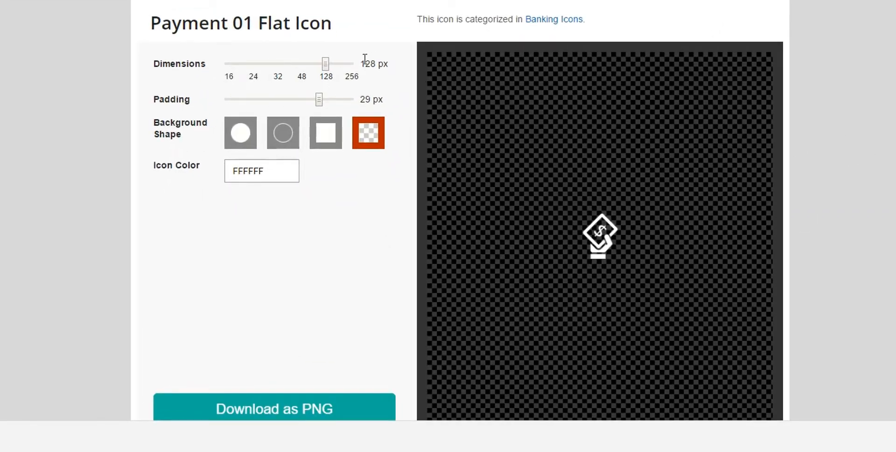
mouse_move(335, 68)
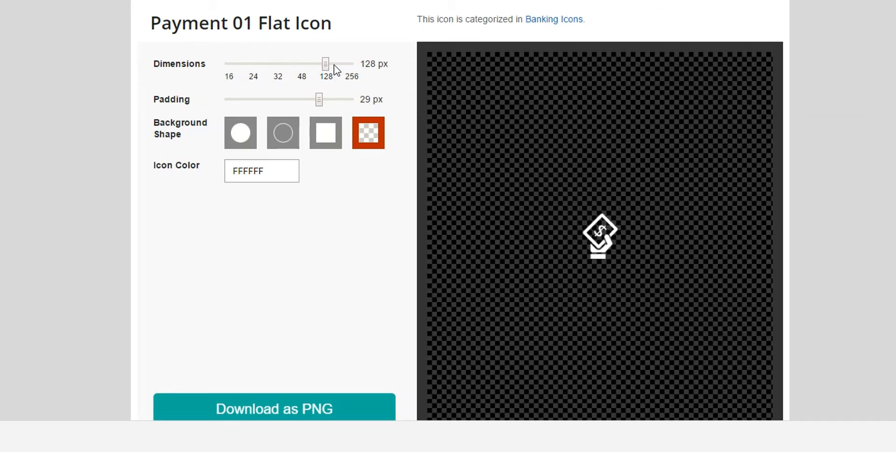
drag(326, 63, 278, 64)
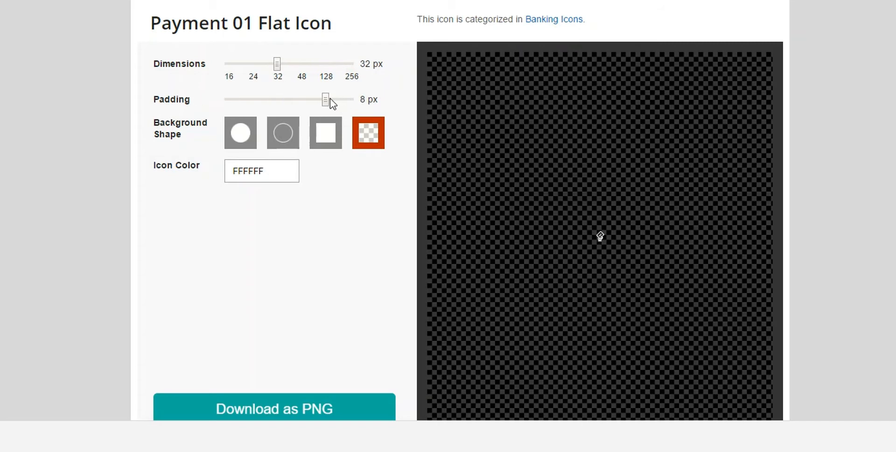
drag(326, 99, 238, 99)
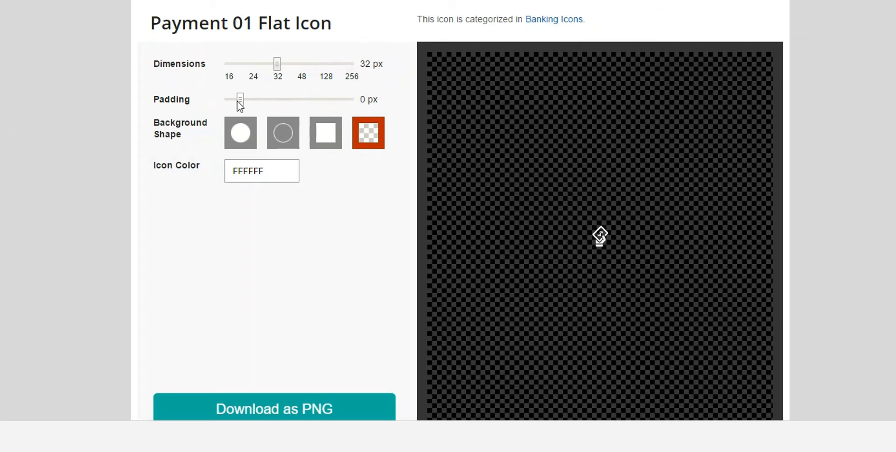
drag(238, 99, 241, 99)
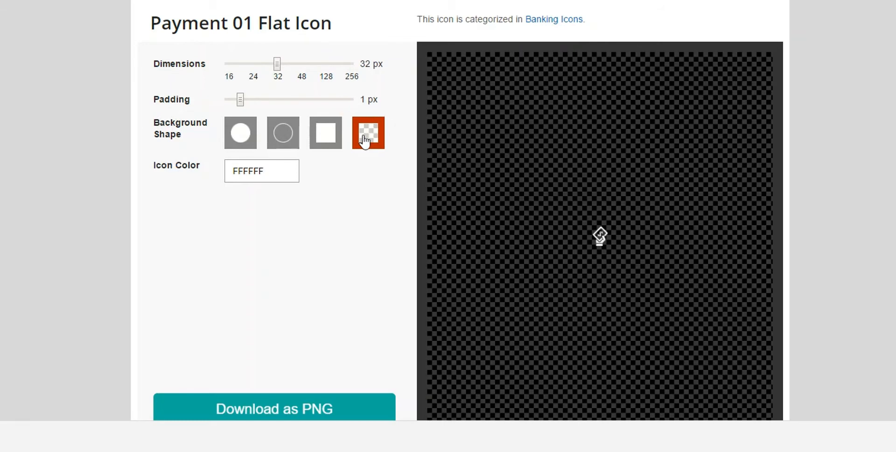
mouse_move(409, 139)
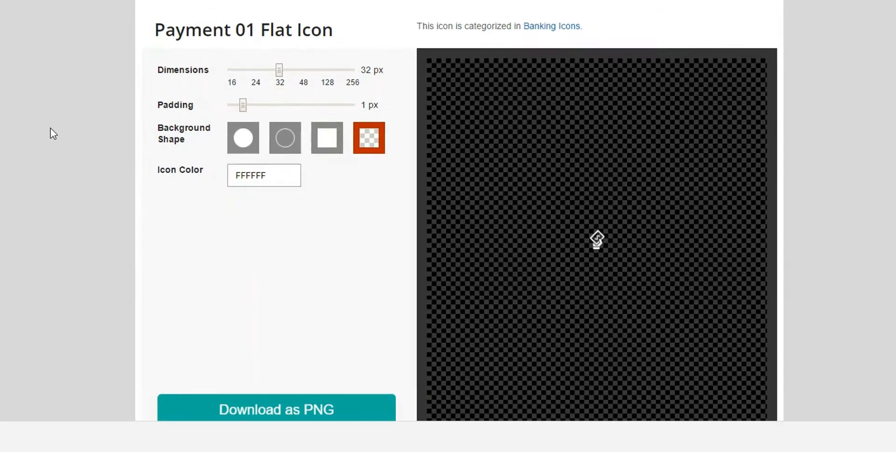
click(276, 409)
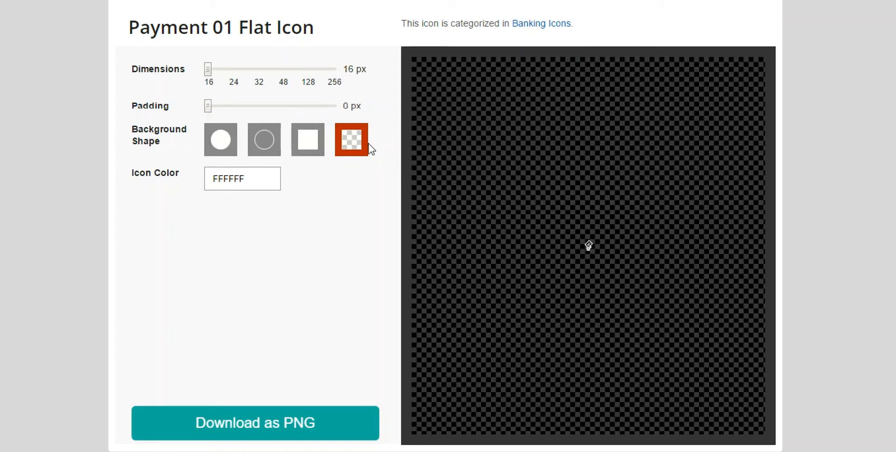
Recolour the 16 px icon to grey 646464 and download it as Payment-01-16.png
scroll(down, 3)
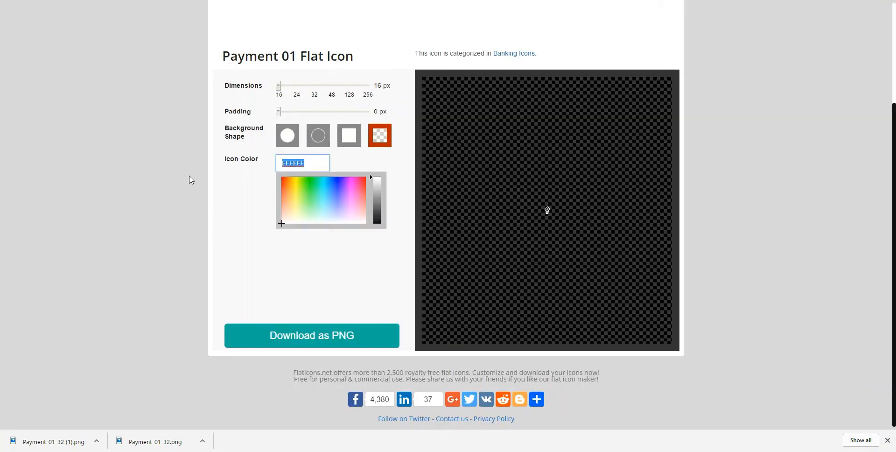
click(352, 207)
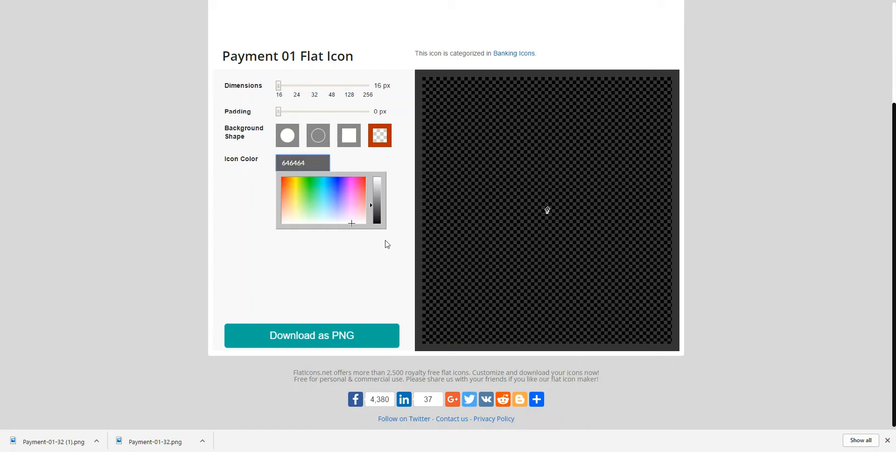
click(302, 162)
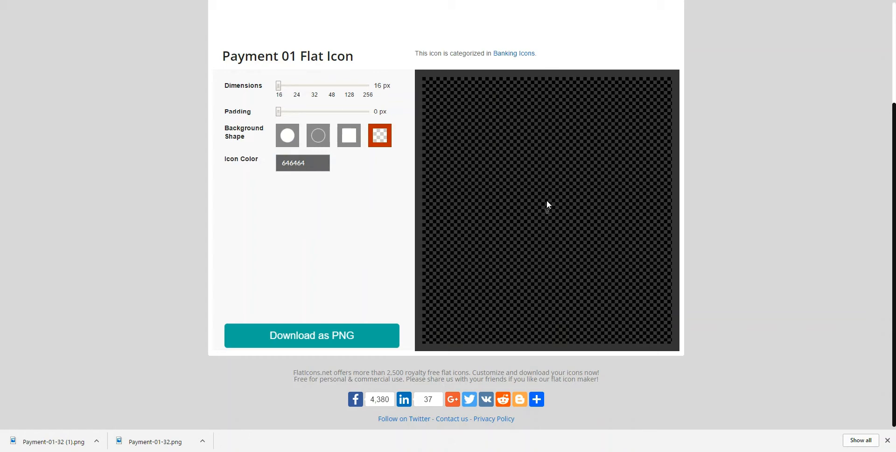
click(311, 335)
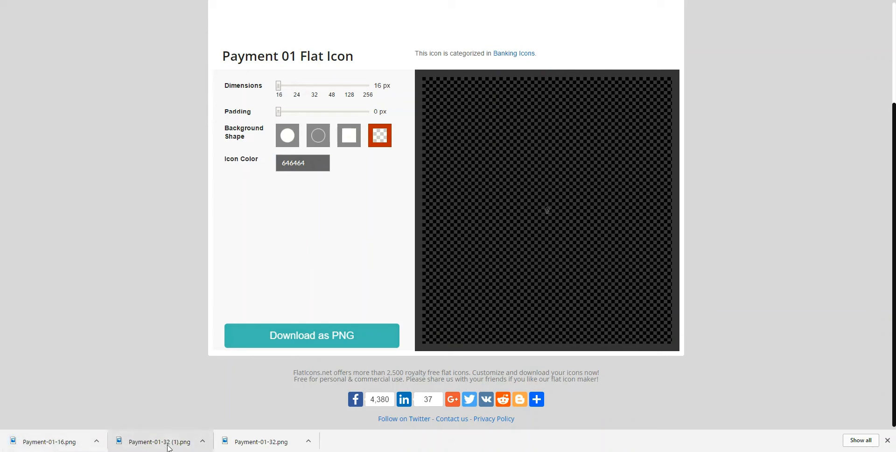
mouse_move(178, 448)
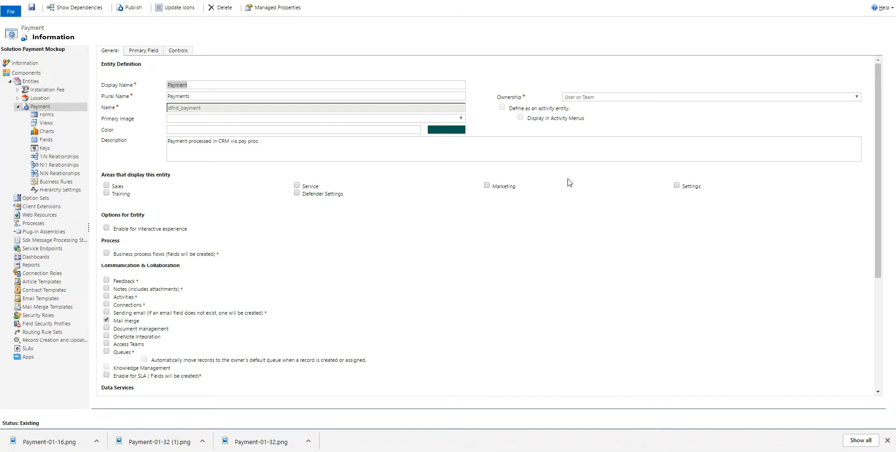
mouse_move(179, 8)
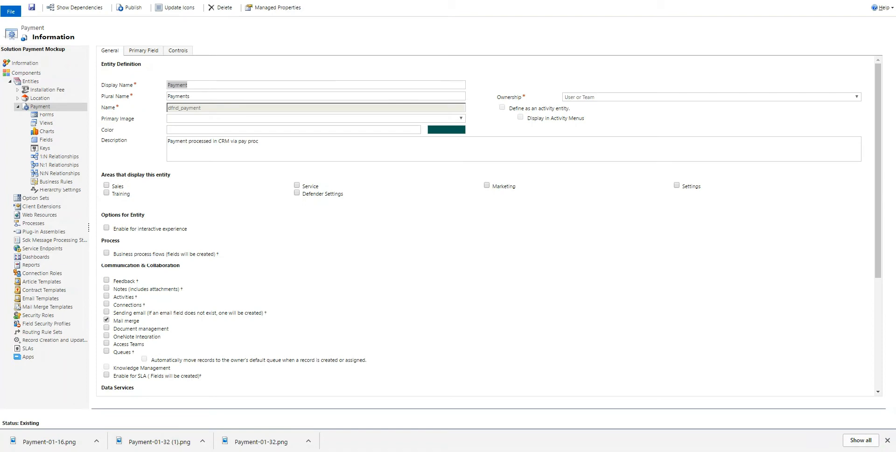
Scroll the Dynamics 365 Payment entity's General tab within the Payment Mockup solution
scroll(down, 3)
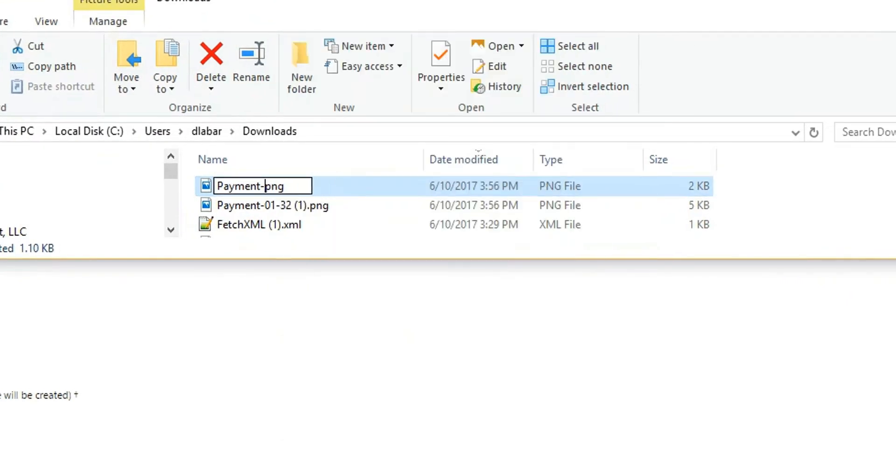
Rename the downloaded icons in Downloads to payment_16.png and payment_32.png
key(Backspace)
text(01-16.)
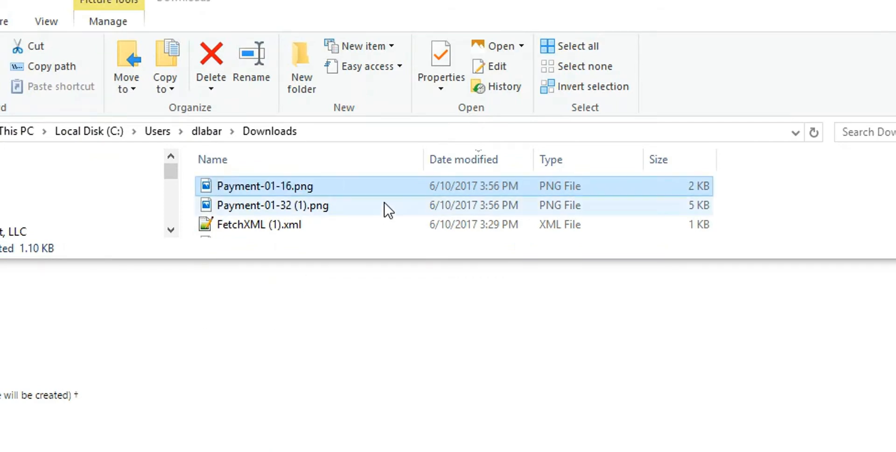
click(251, 67)
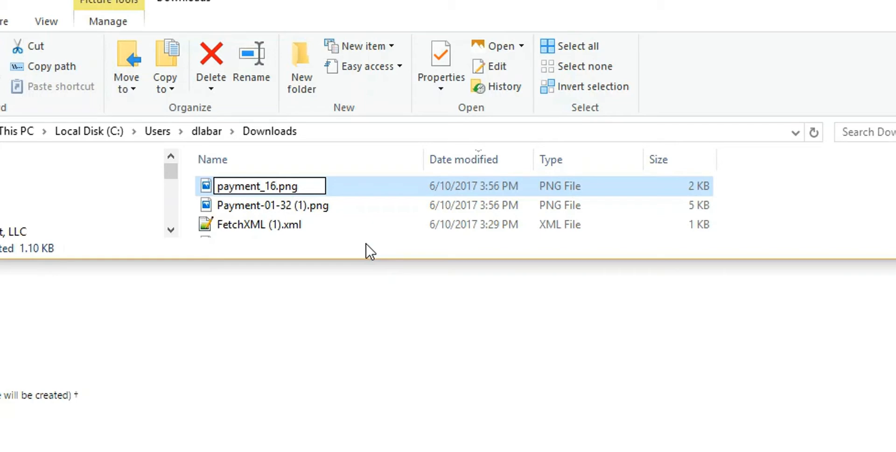
right_click(258, 224)
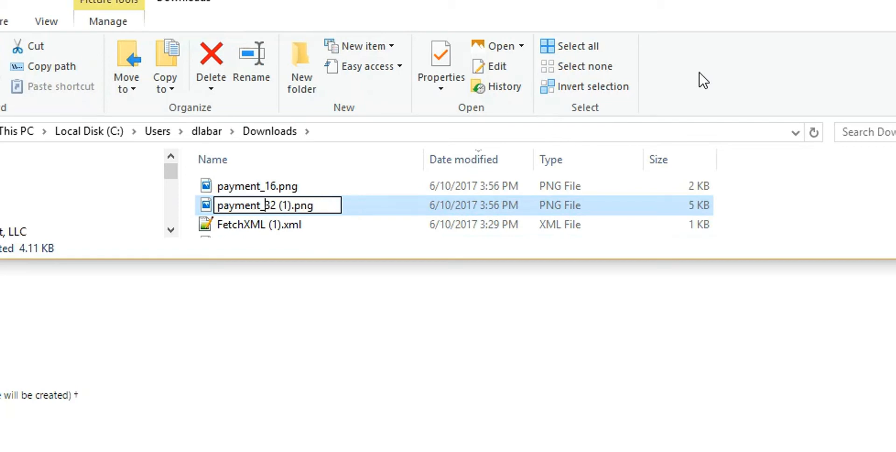
double_click(282, 205)
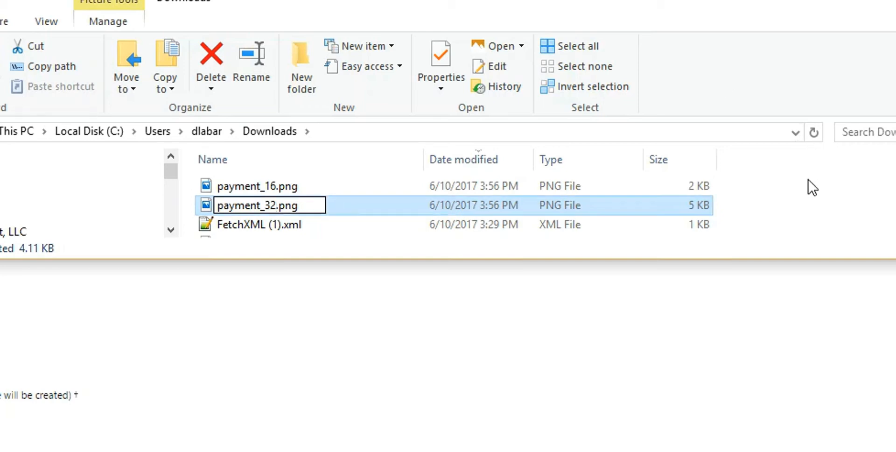
key(enter)
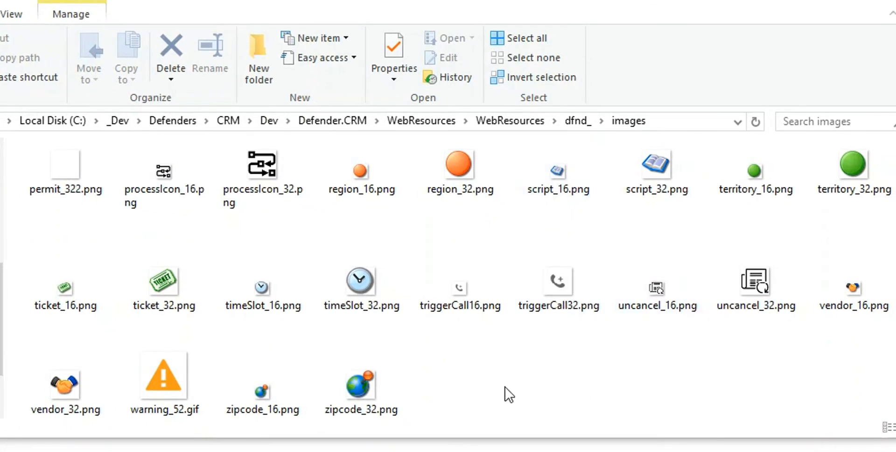
Paste payment_16.png and payment_32.png into the WebResources\dfnd_\images folder
right_click(508, 393)
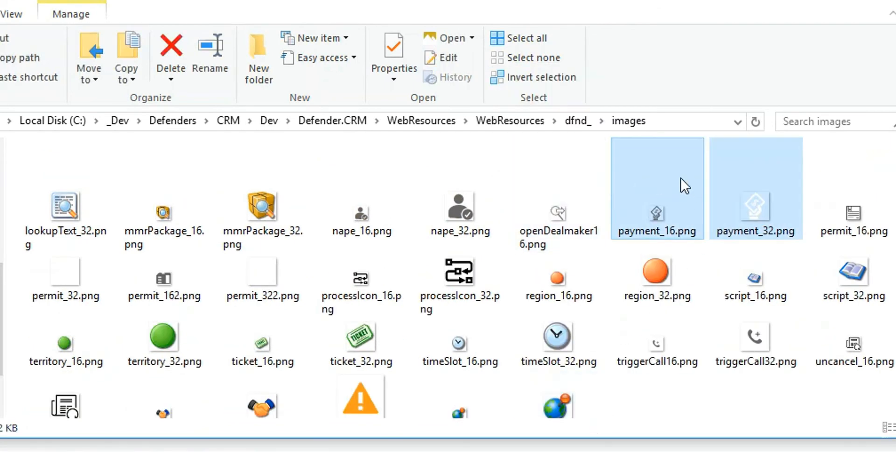
mouse_move(664, 236)
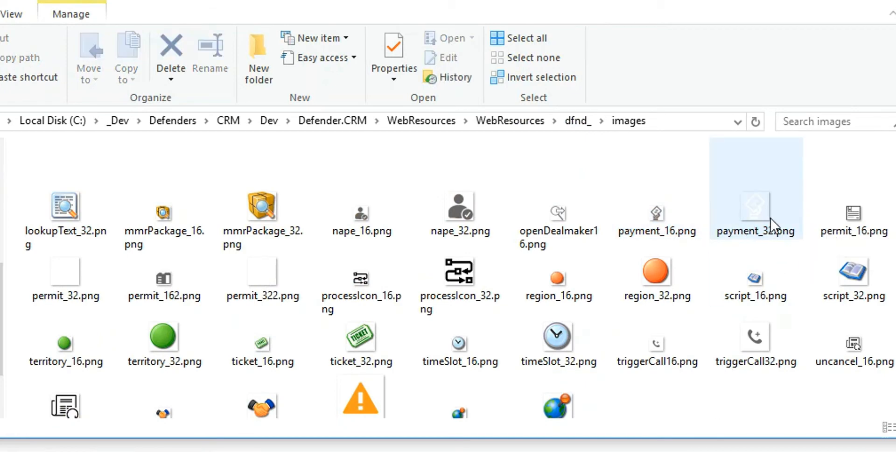
mouse_move(760, 224)
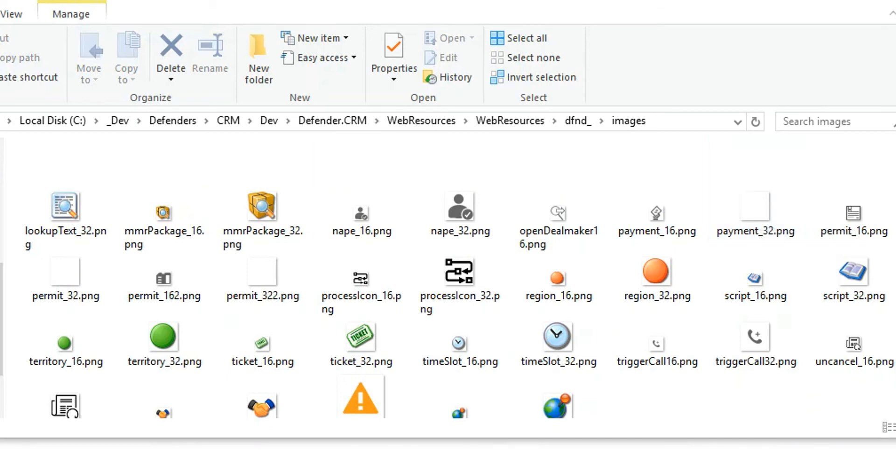
click(755, 207)
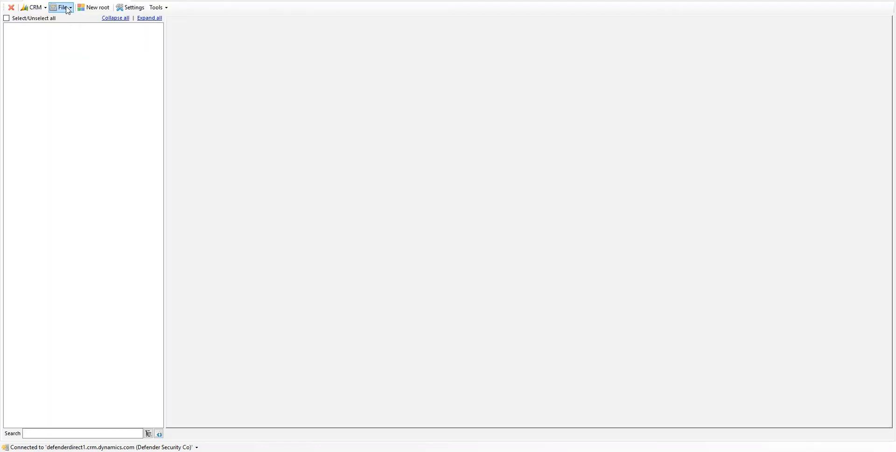
Load the local WebResources folder, dismiss Invalid files and expand dfnd_ > images
click(62, 6)
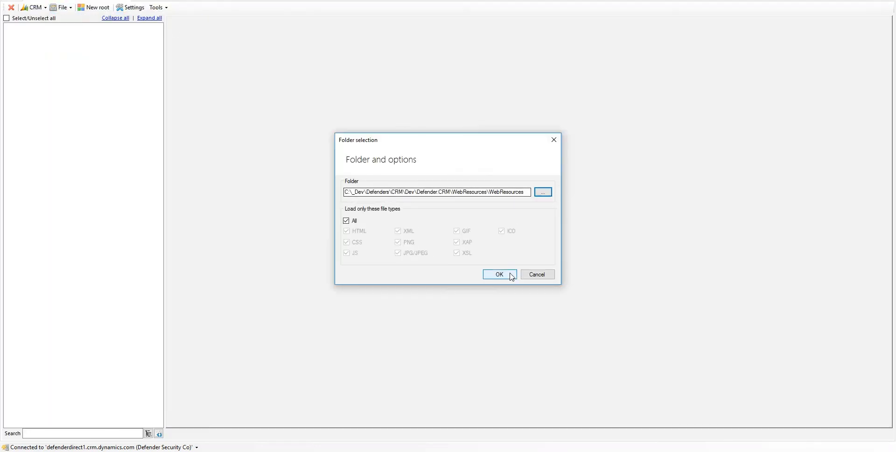
click(498, 274)
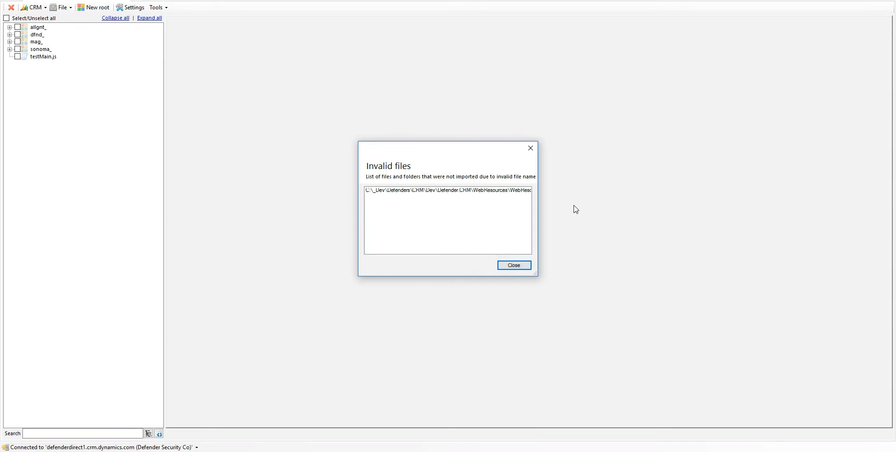
click(512, 265)
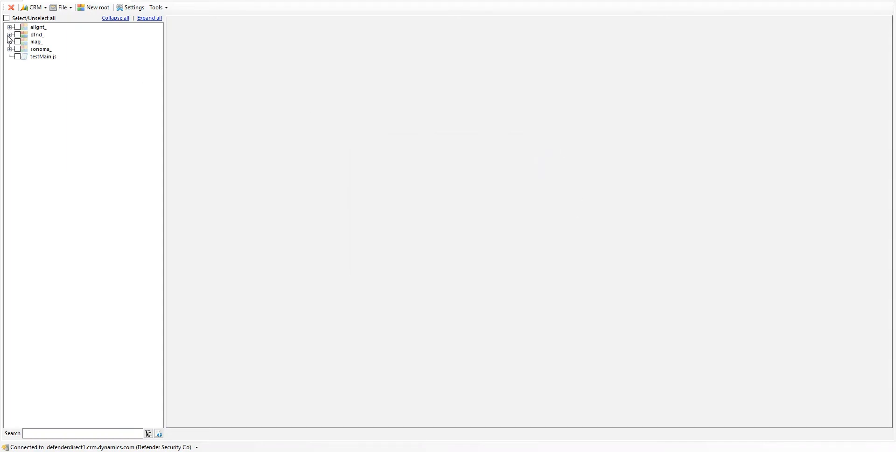
click(9, 35)
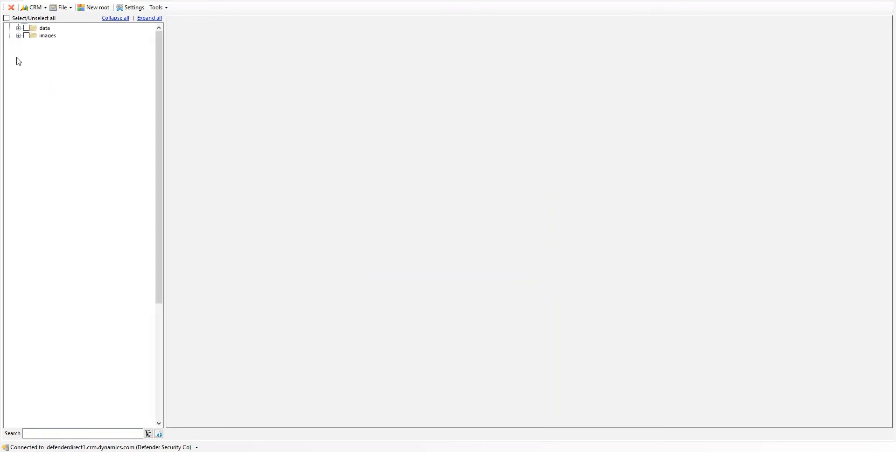
click(18, 35)
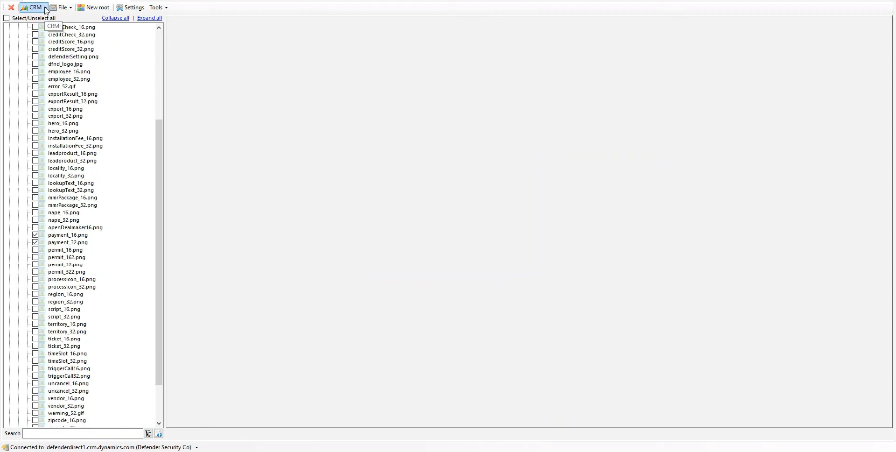
Update, publish and add the checked payment icons to the Payment Mockup solution via the CRM menu
click(33, 7)
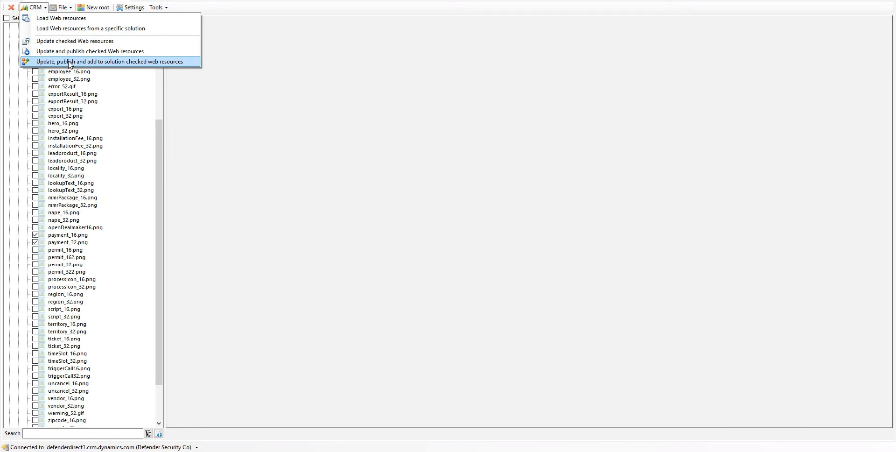
click(110, 61)
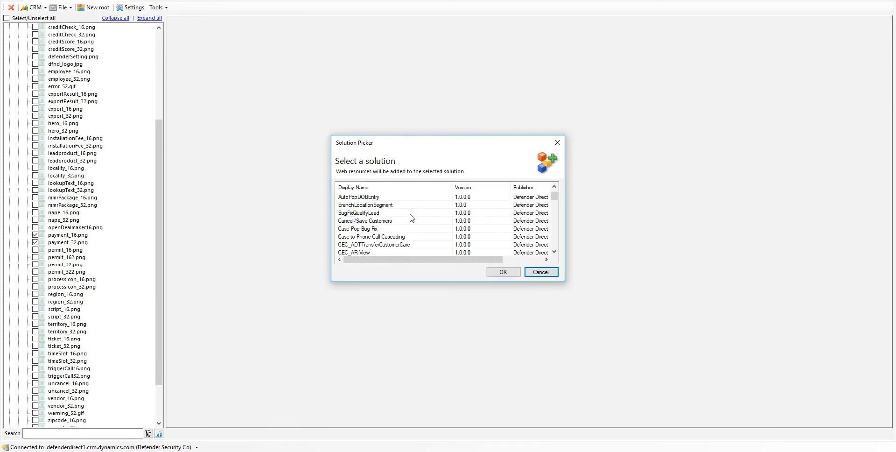
scroll(down, 3)
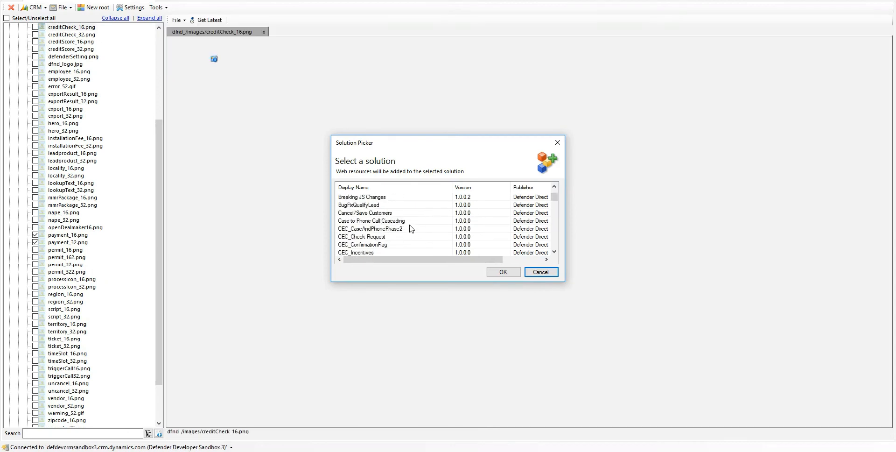
scroll(down, 3)
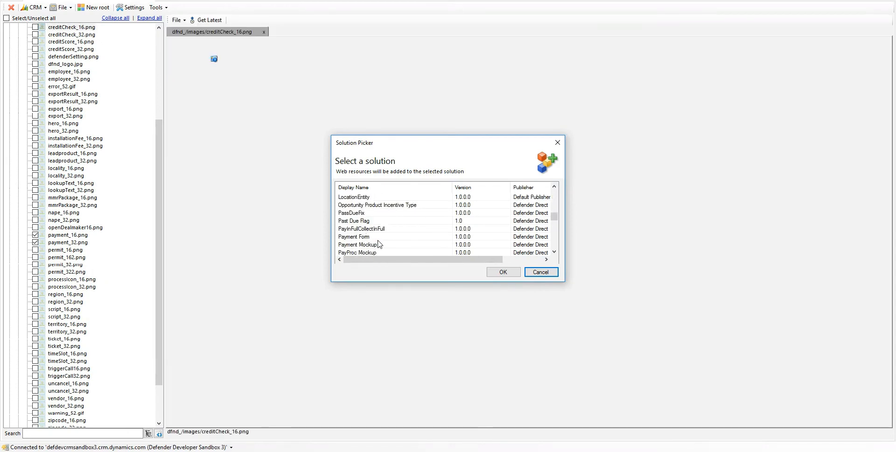
click(358, 220)
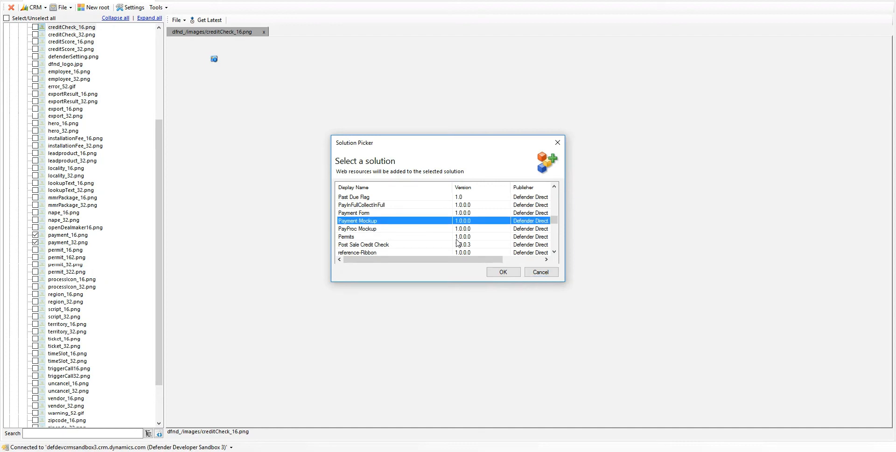
click(502, 272)
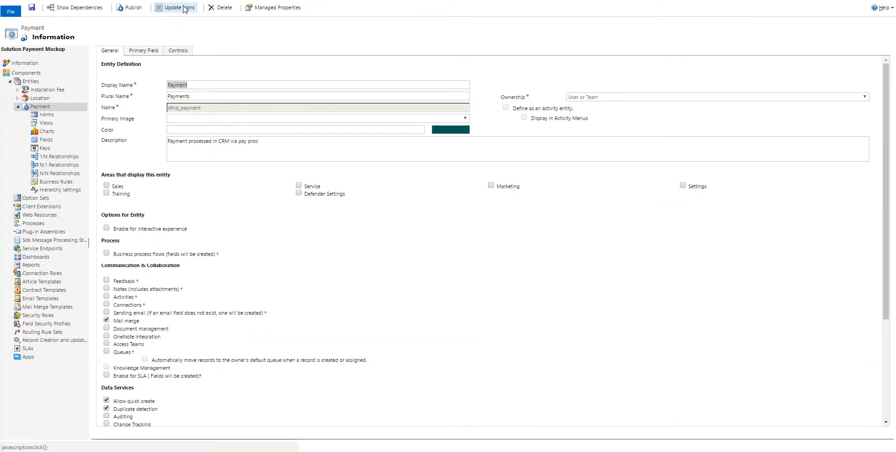
In Update Icons, search and pick payment_16.png and payment_32.png as the Payment entity's icons
click(177, 8)
text(*paym)
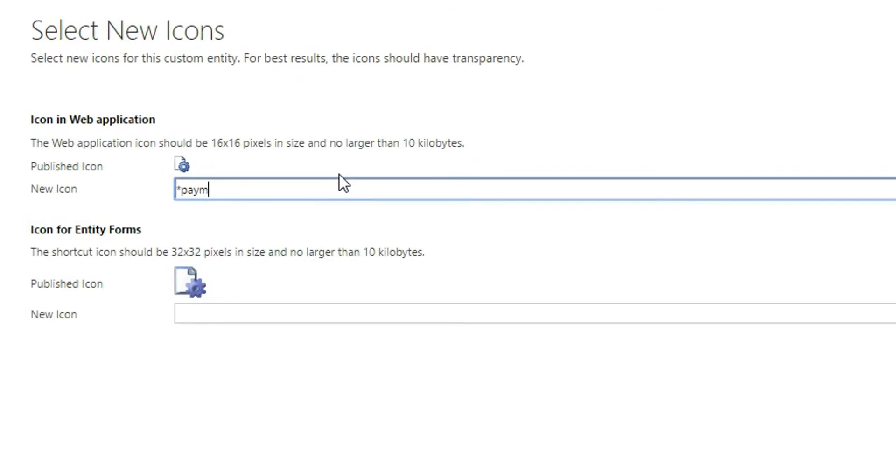
text(ent*)
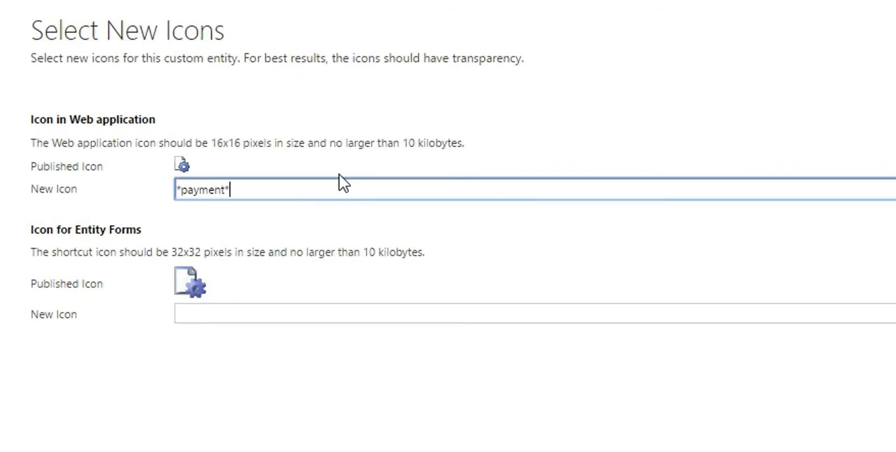
text(16.png)
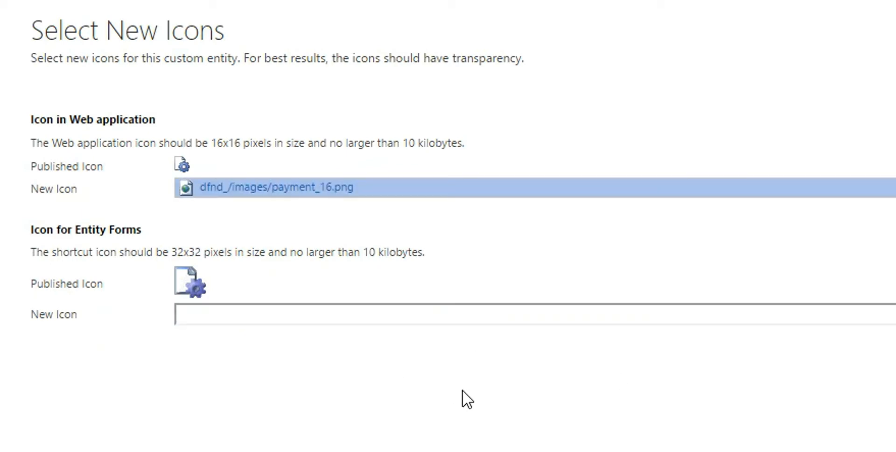
text(*Pay)
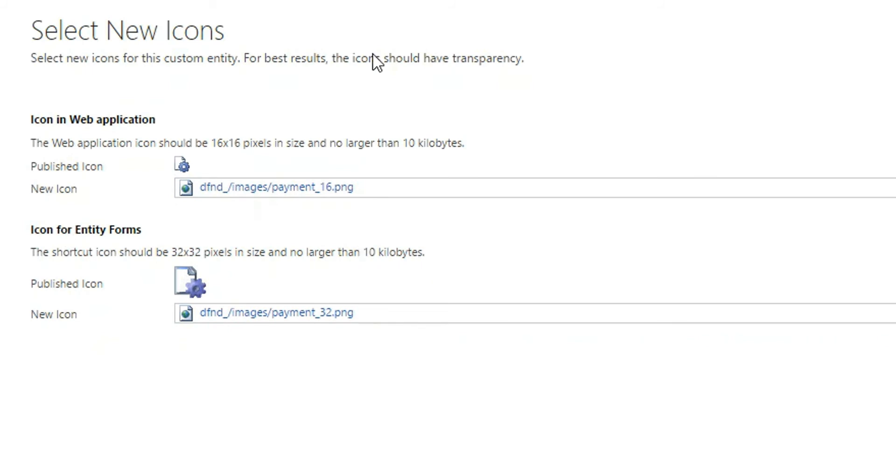
mouse_move(377, 62)
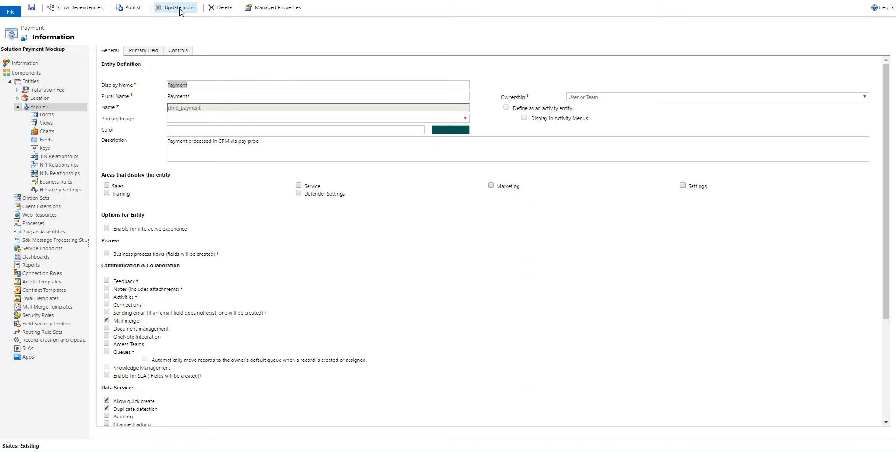
mouse_move(466, 139)
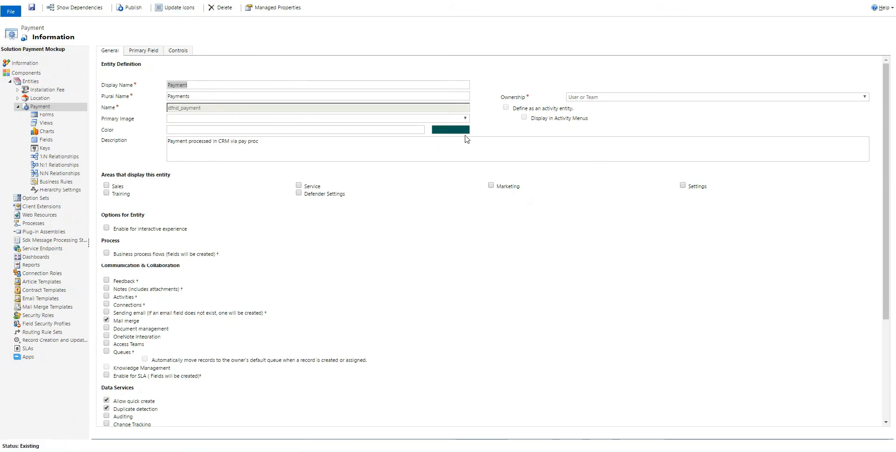
mouse_move(458, 136)
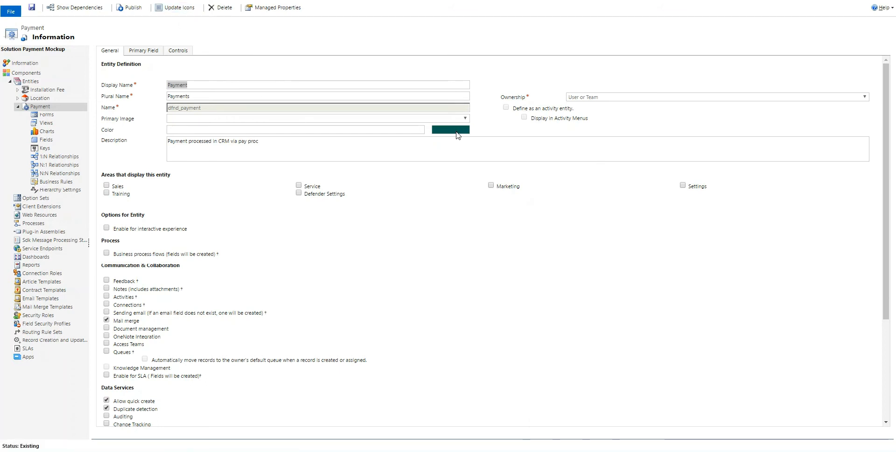
Set the entity colour to #001CA5, tick the Sales area and publish the customizations
click(295, 128)
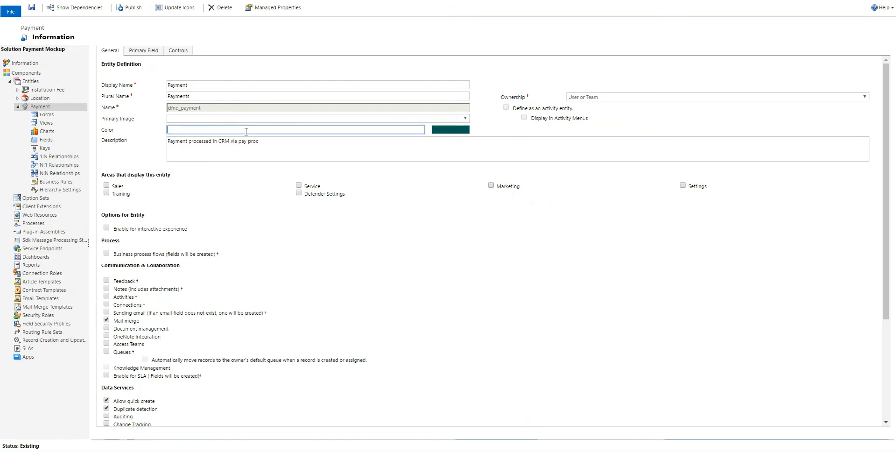
text(001CA5)
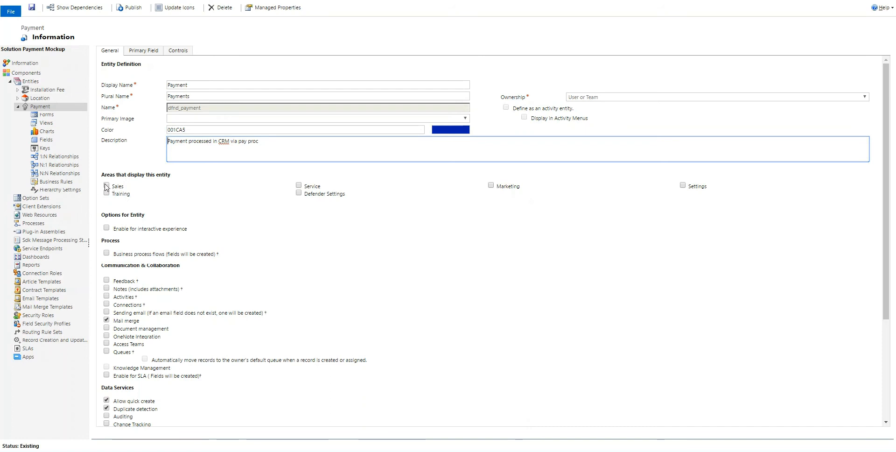
mouse_move(337, 174)
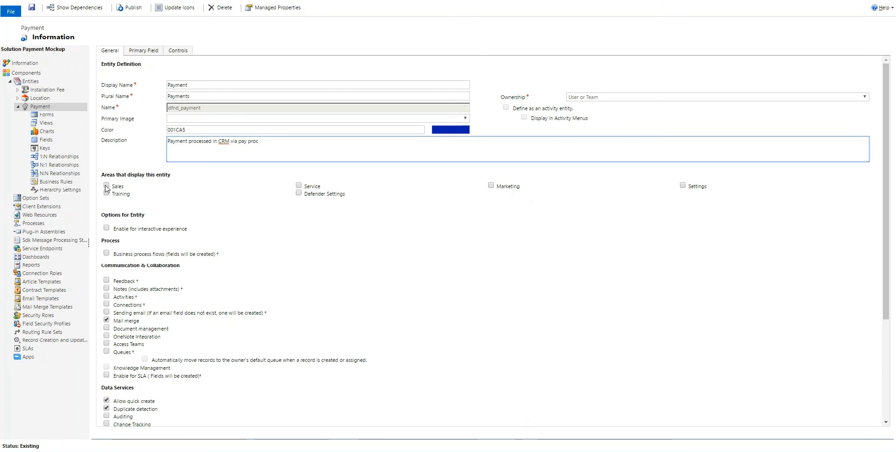
click(106, 185)
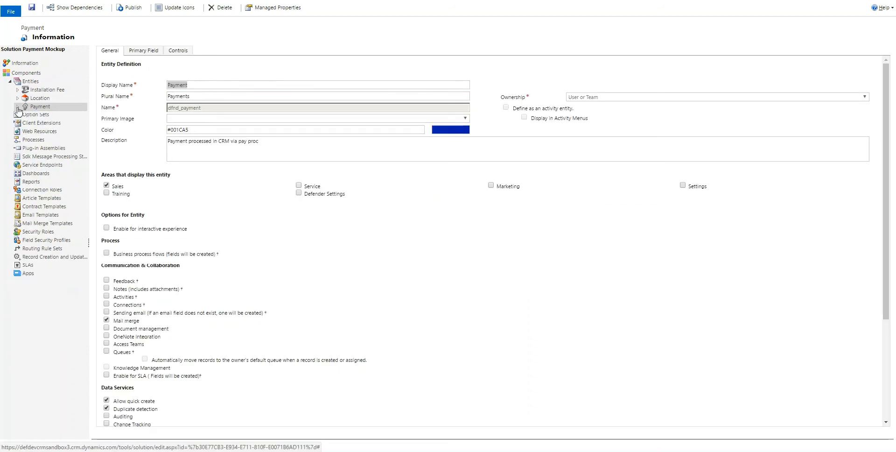
click(134, 7)
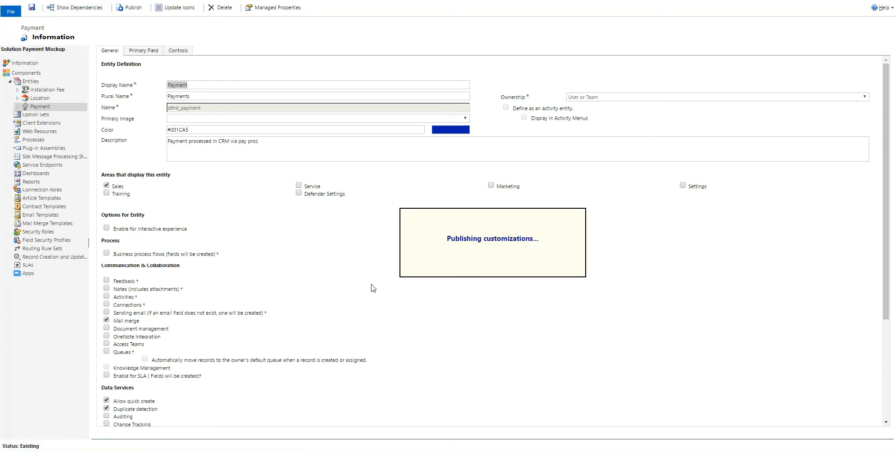
mouse_move(431, 171)
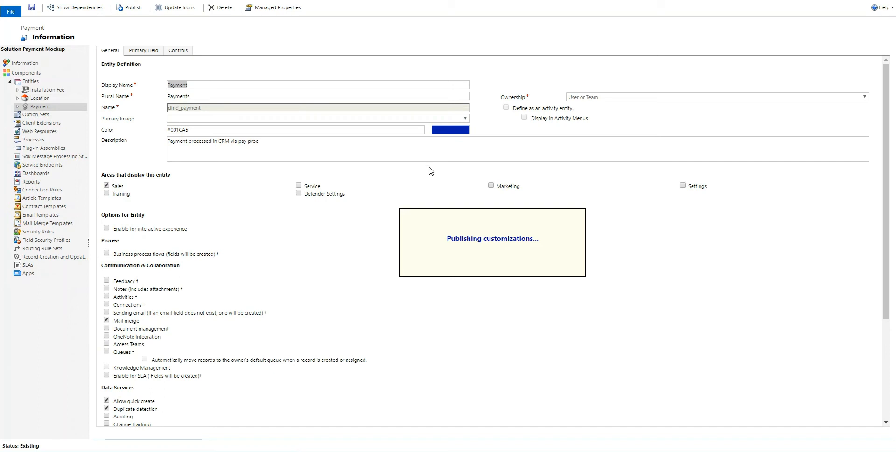
mouse_move(529, 78)
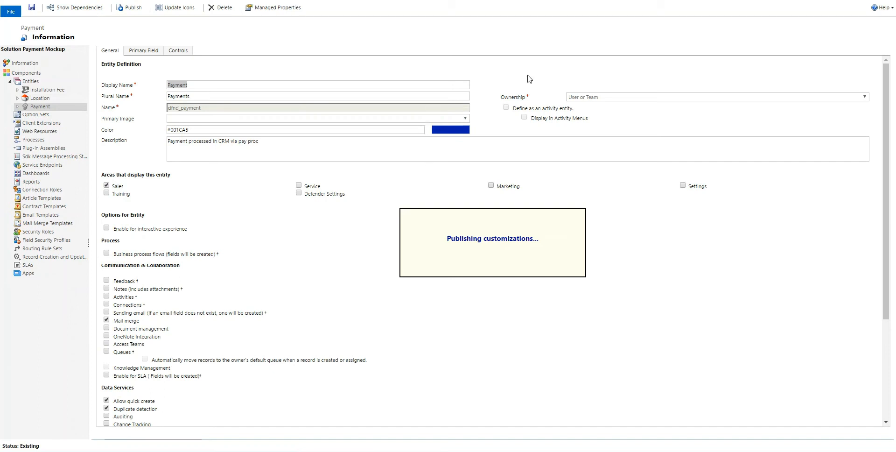
mouse_move(514, 179)
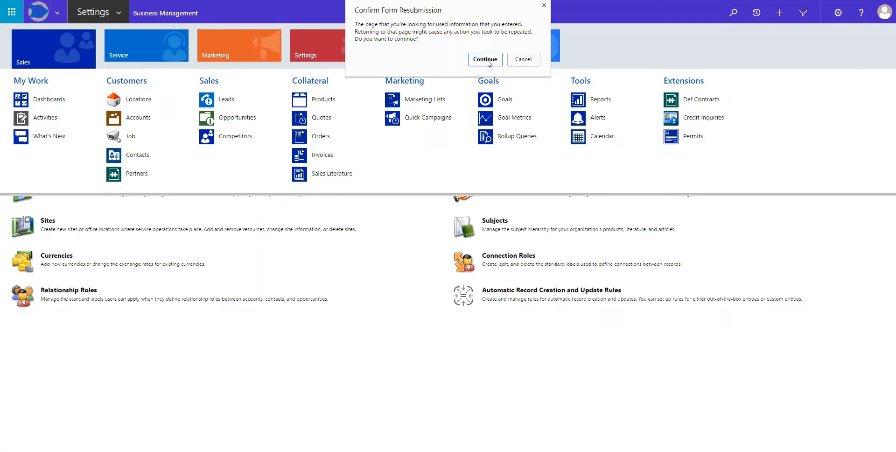
Confirm the form resubmission and check the site navigation for Payments under Extensions
click(484, 60)
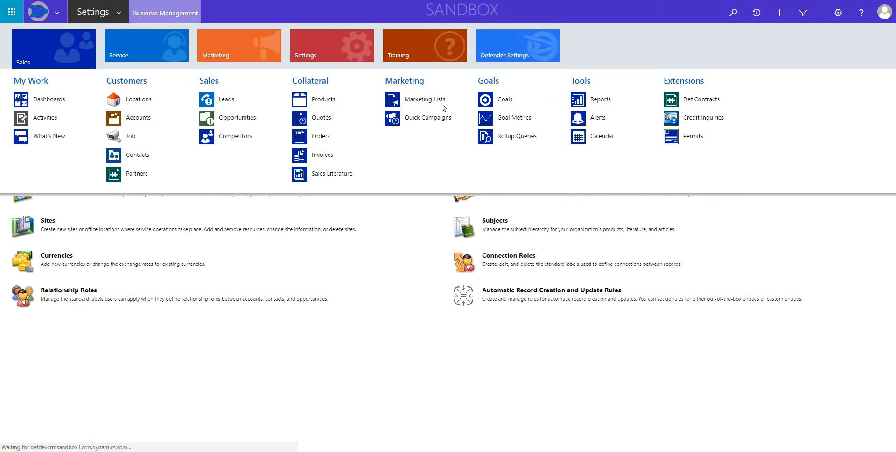
click(165, 12)
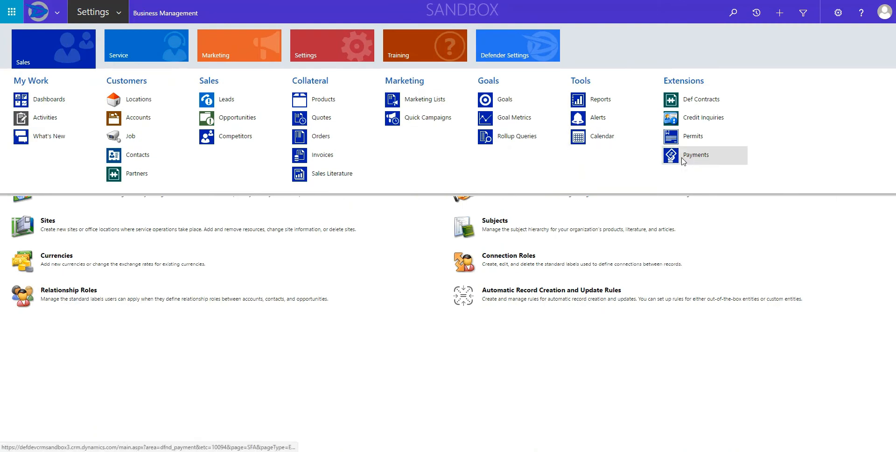
mouse_move(672, 155)
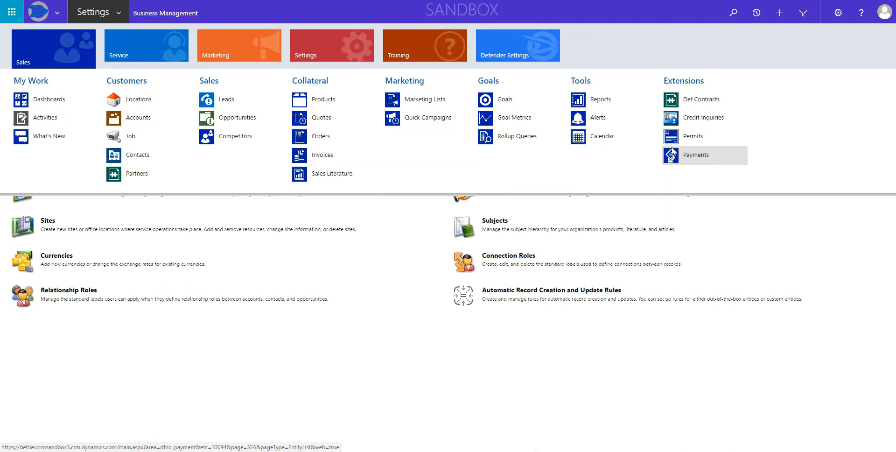
mouse_move(679, 155)
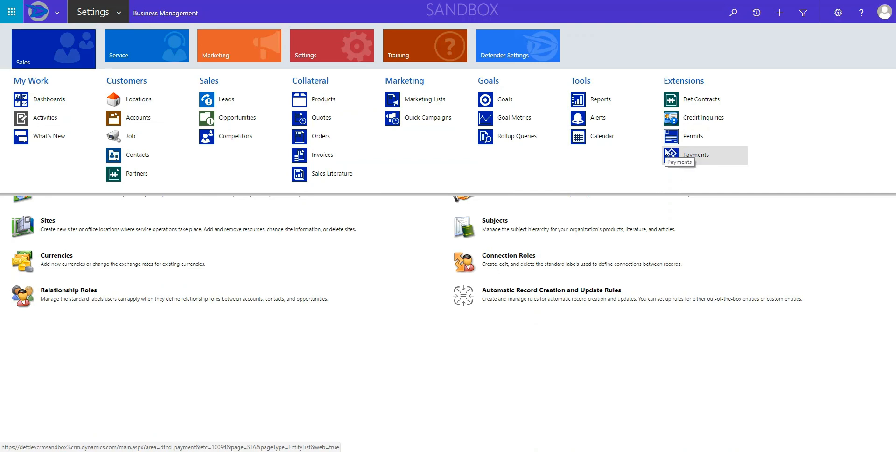
mouse_move(665, 162)
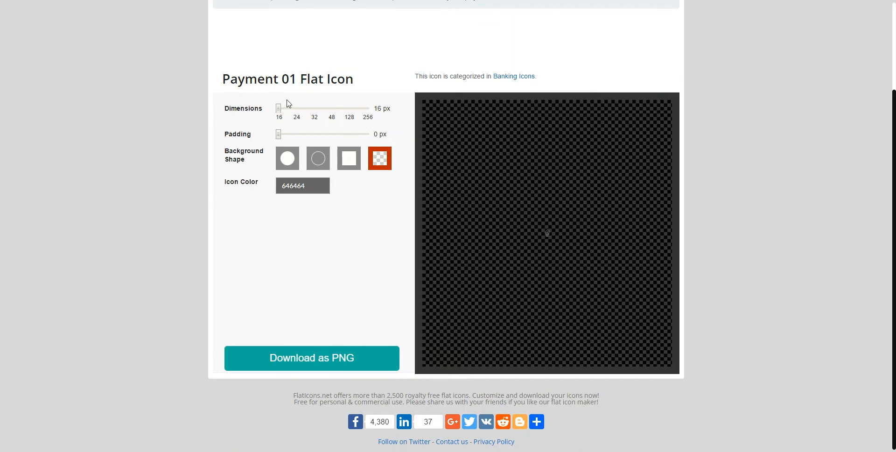
Set the Payment 01 icon to 32 px with 2 px padding in white, download it as PNG and show it in its folder
drag(278, 107, 313, 107)
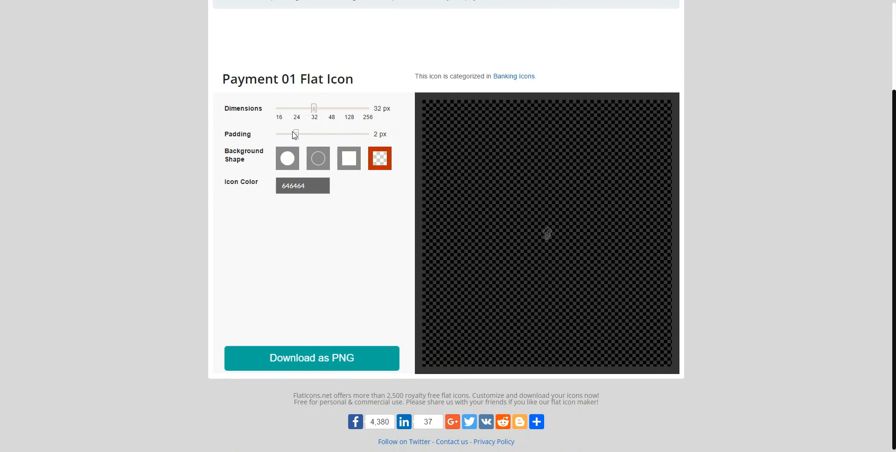
drag(296, 133, 285, 133)
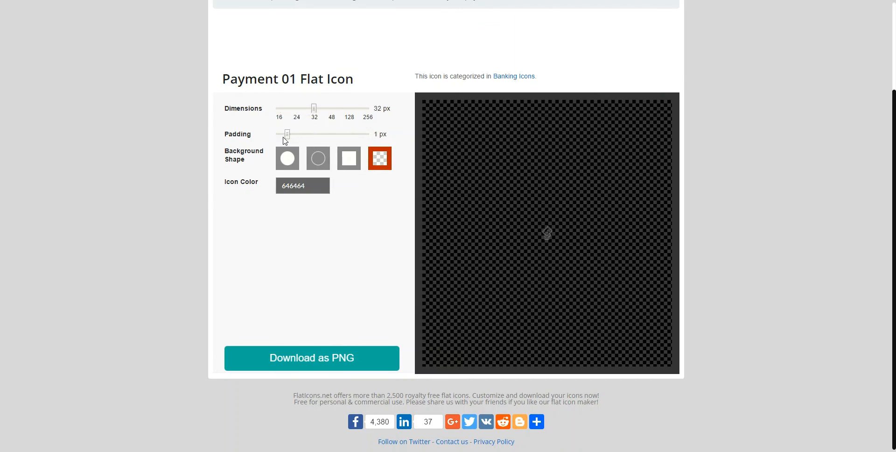
click(302, 185)
text(FFFFFF)
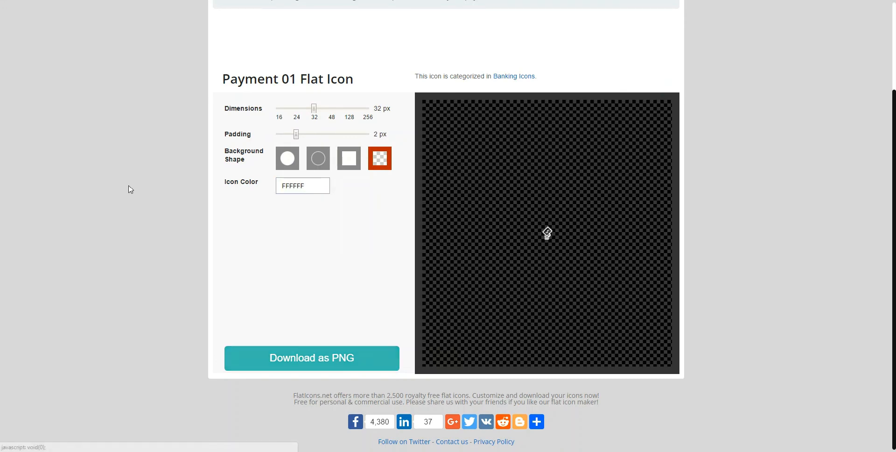
click(311, 357)
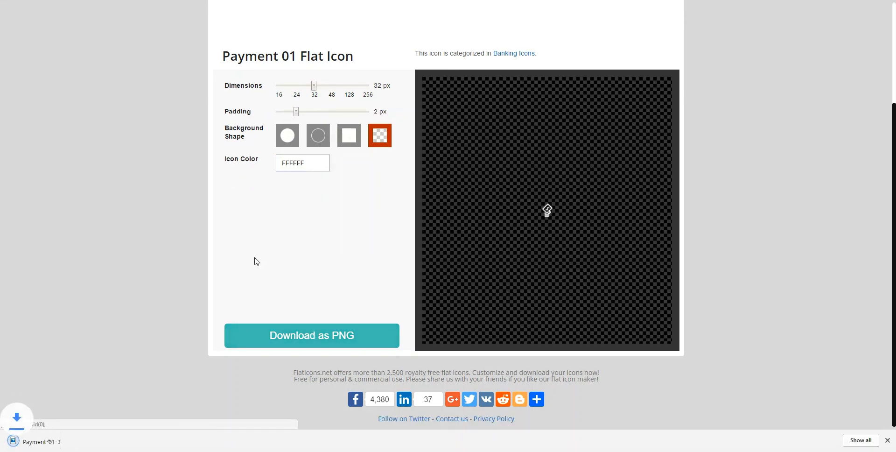
click(97, 441)
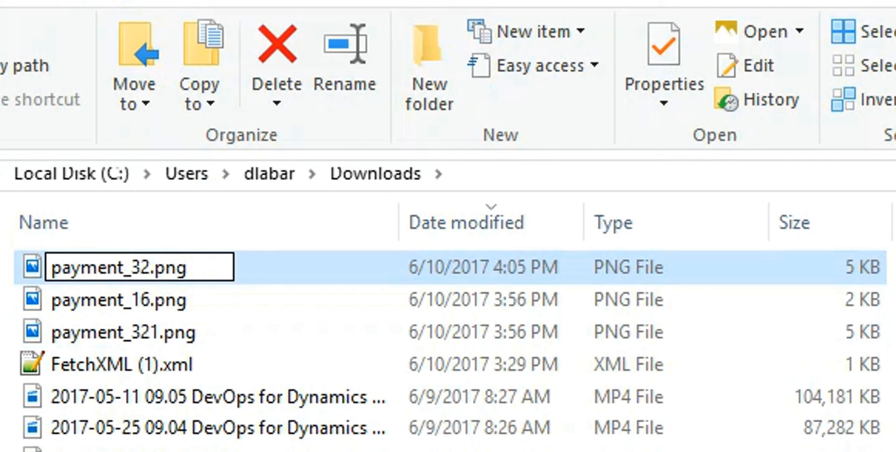
Rename the downloaded white PNG in Downloads to payment_32.png
click(119, 267)
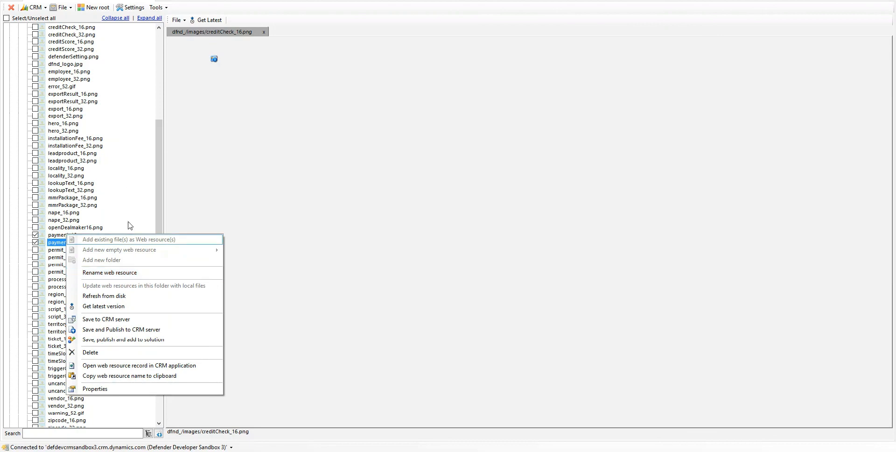
mouse_move(114, 296)
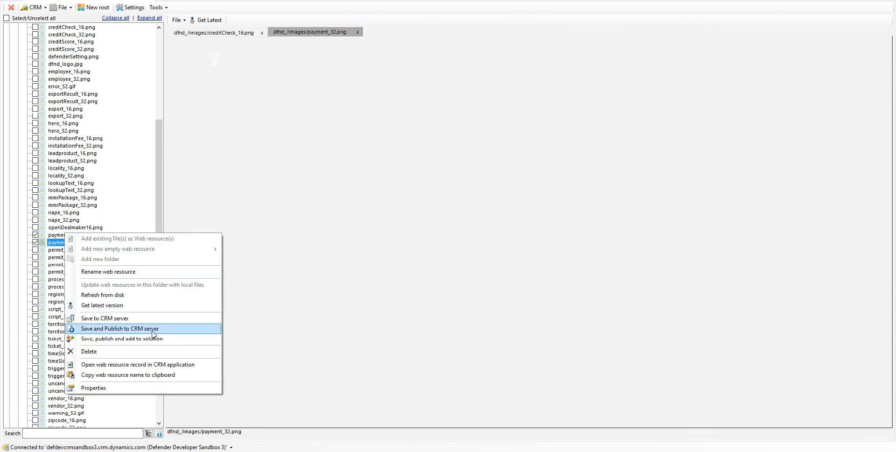
Save and publish the updated payment_32.png web resource to the CRM server
click(119, 329)
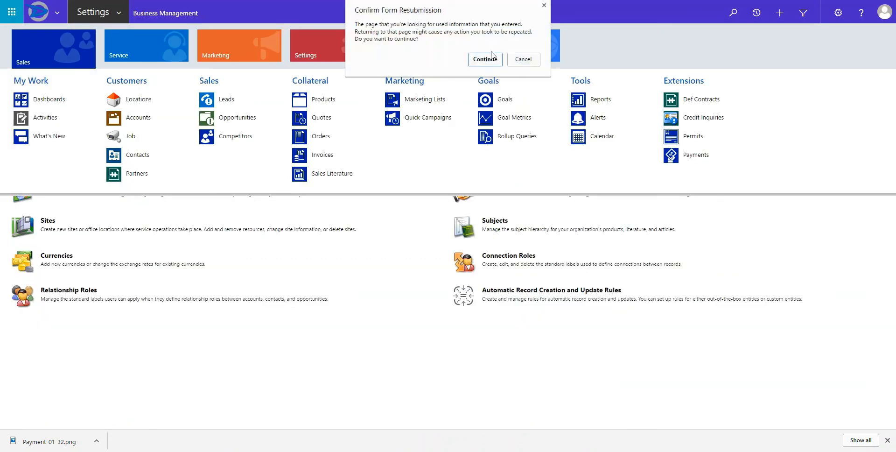
Confirm the form resubmission and reopen the site navigation to check the Payments entry
click(484, 60)
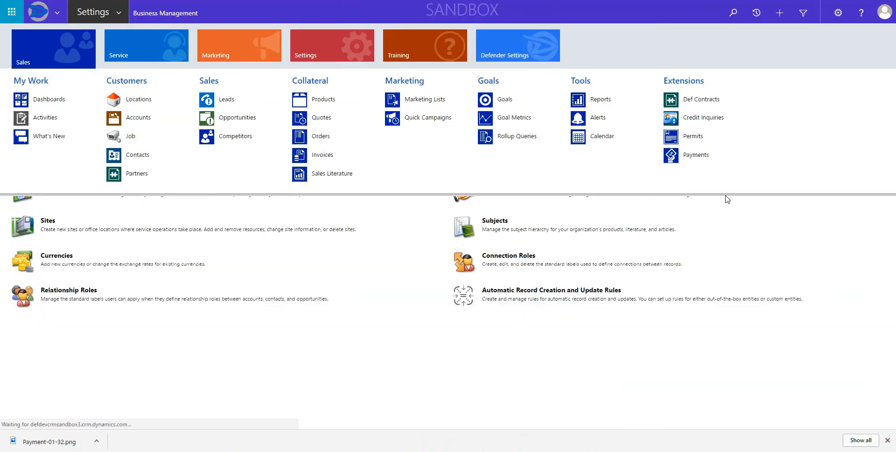
mouse_move(695, 155)
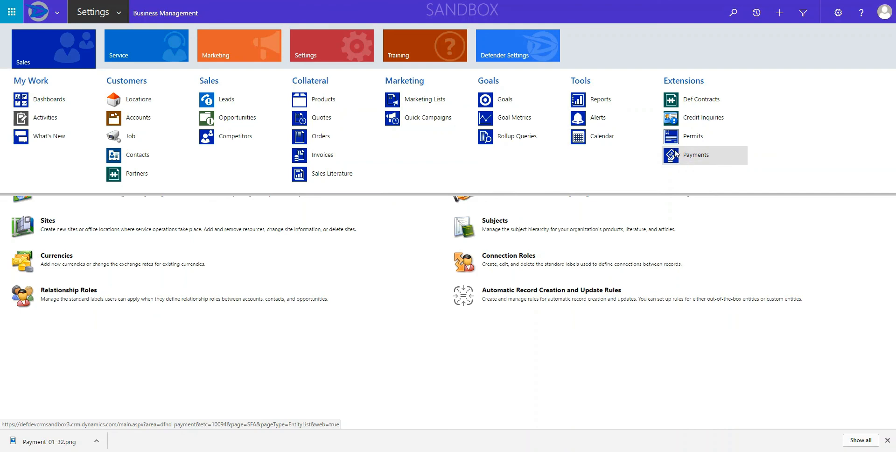
mouse_move(775, 201)
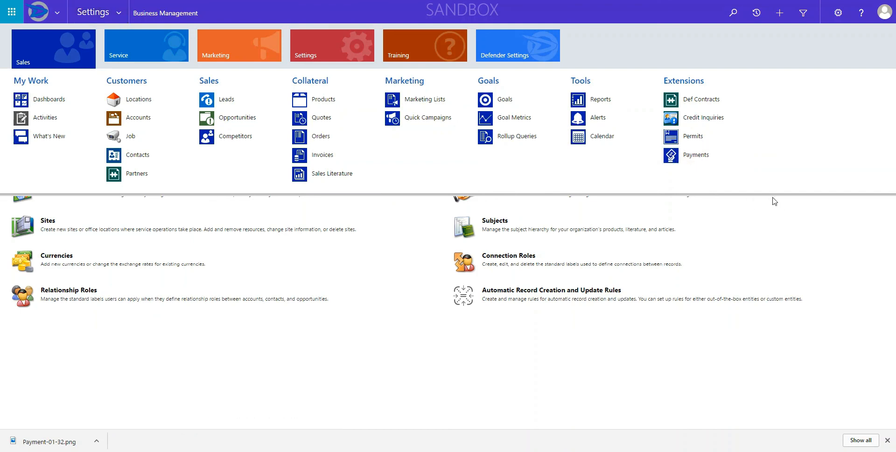
click(120, 12)
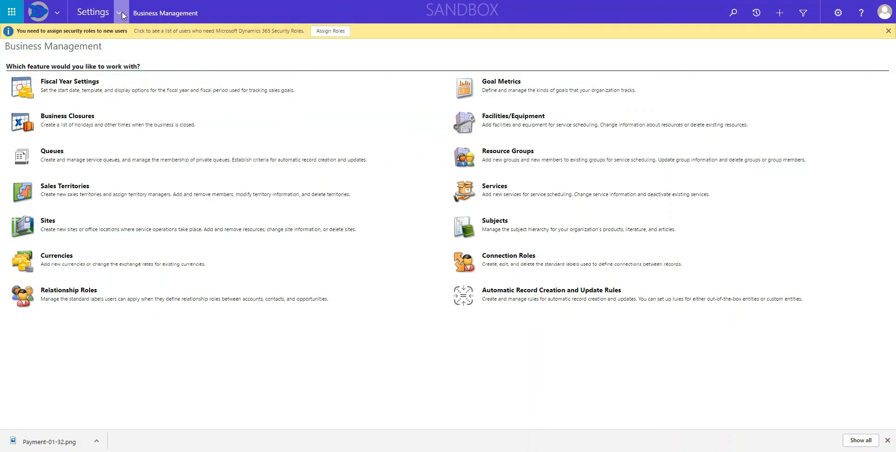
click(122, 12)
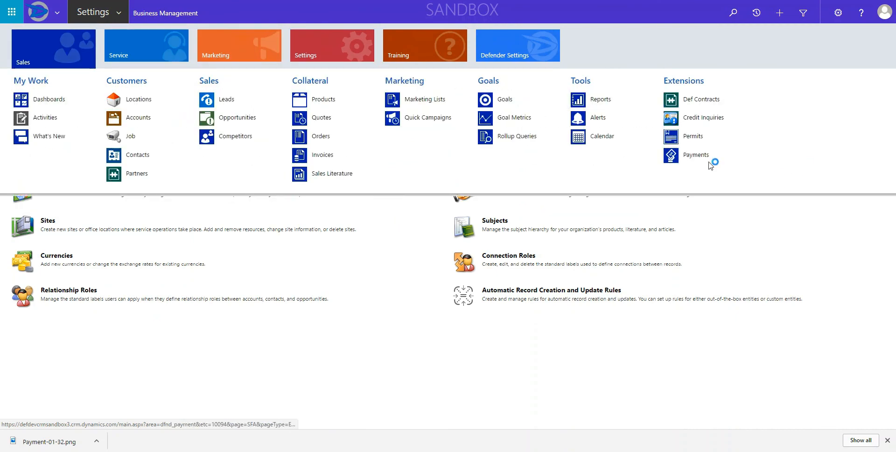
mouse_move(695, 155)
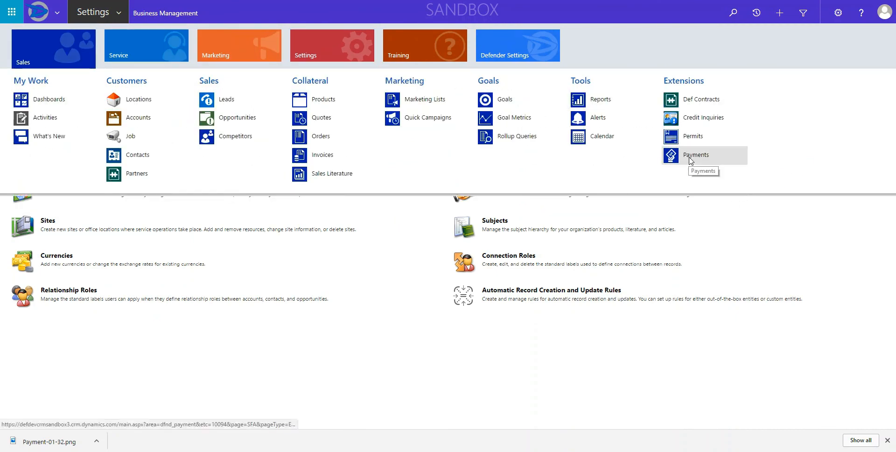
mouse_move(523, 172)
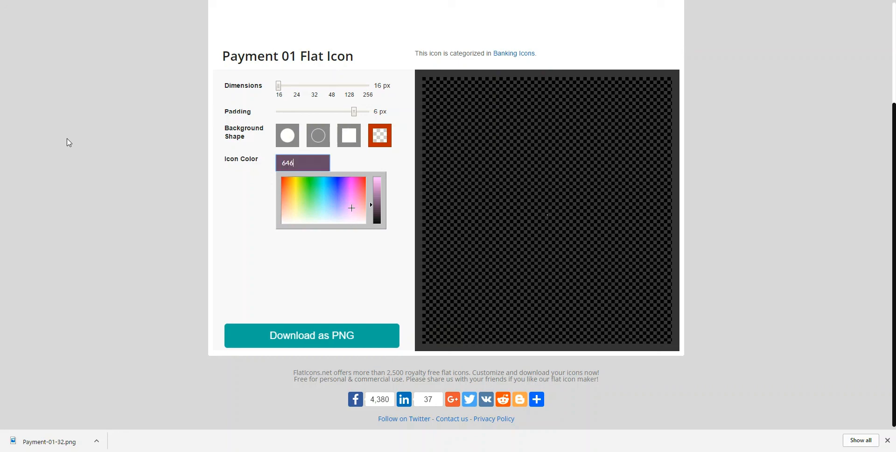
Confirm grey 646464 as the colour of the 16 px, 6 px-padded Payment 01 icon
click(208, 251)
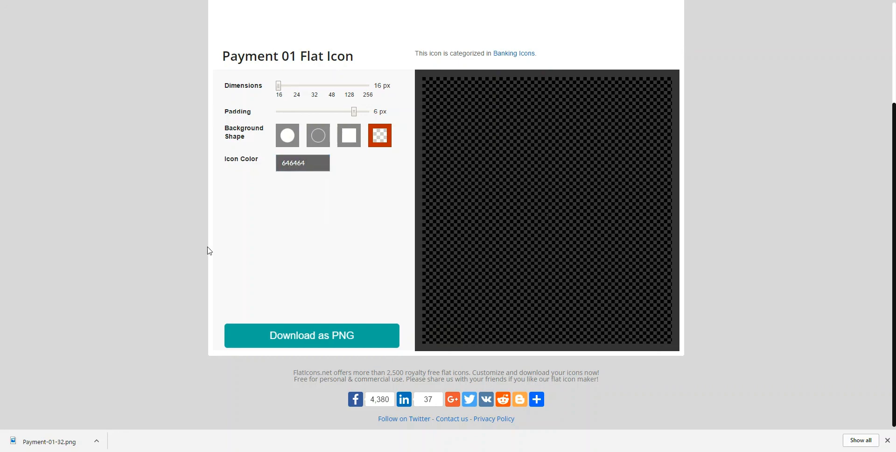